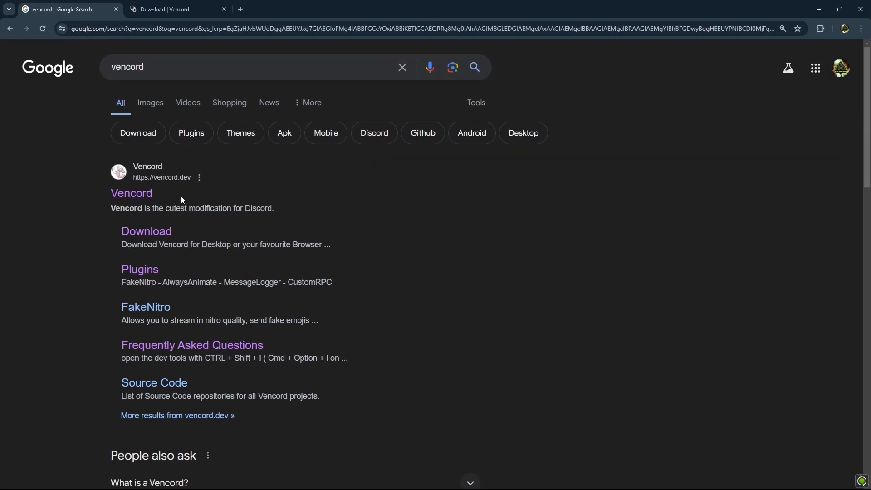
mouse_move(208, 207)
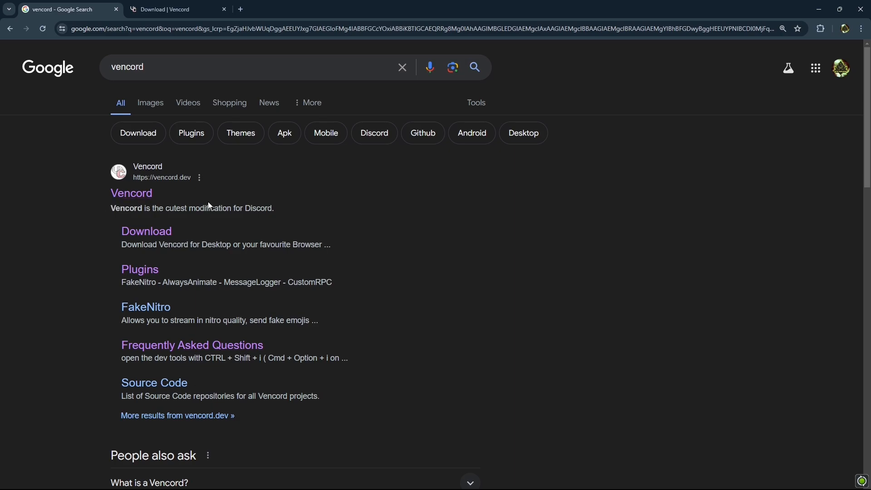
mouse_move(149, 44)
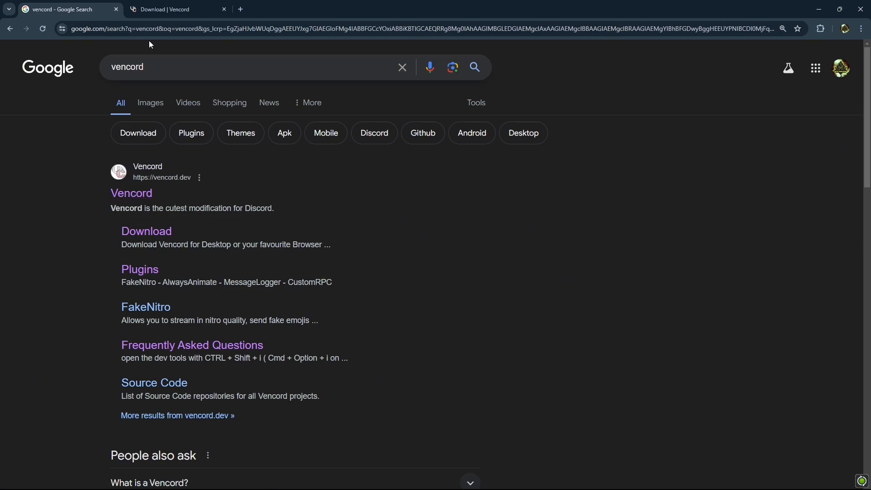
Switch to the 'Download | Vencord' tab showing vencord.dev/download.
left_click(178, 9)
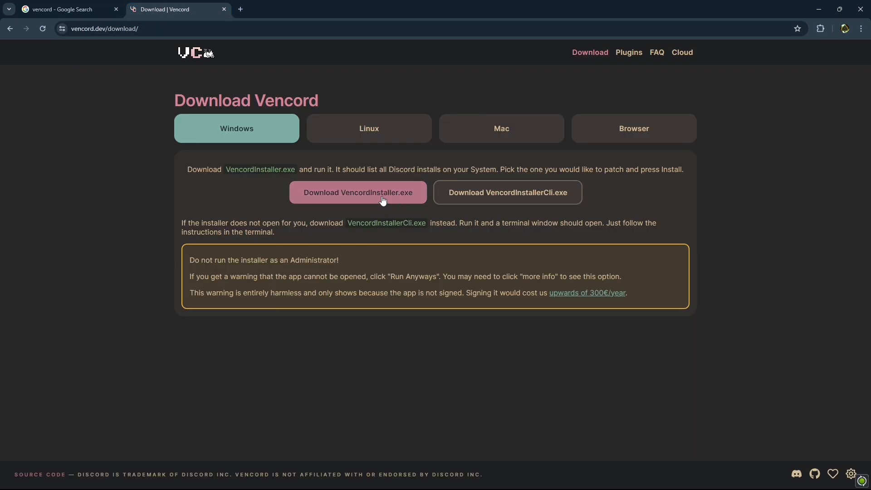
mouse_move(812, 18)
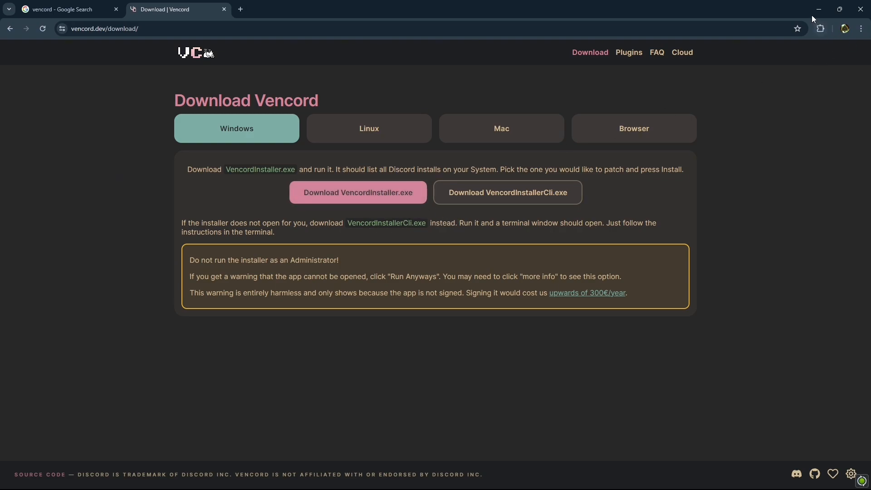
Minimize Chrome to reveal the Discord-themed Windows desktop.
left_click(817, 10)
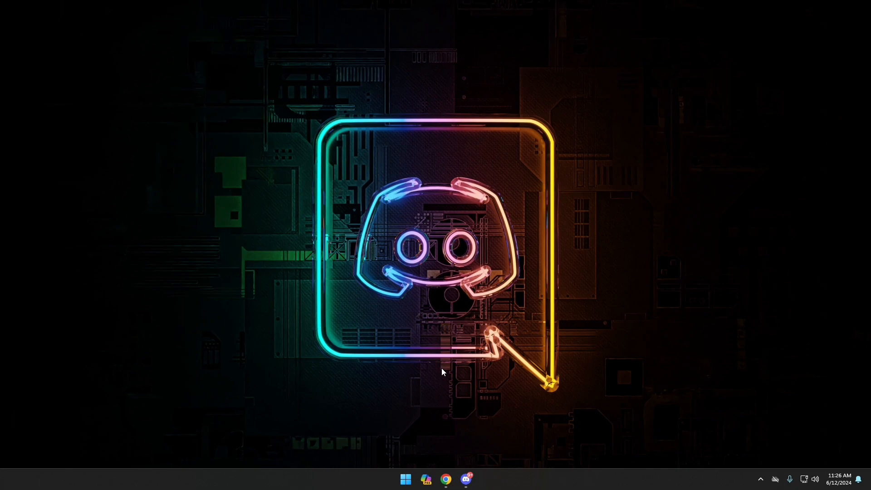
mouse_move(466, 400)
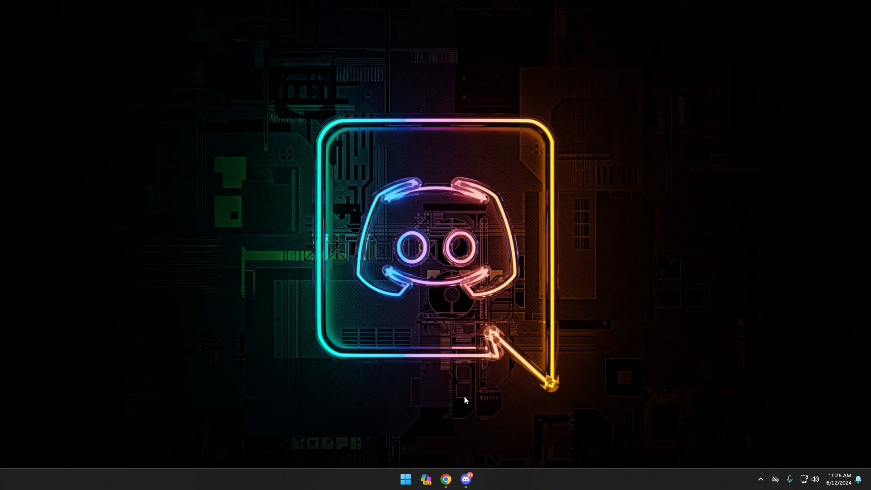
mouse_move(465, 479)
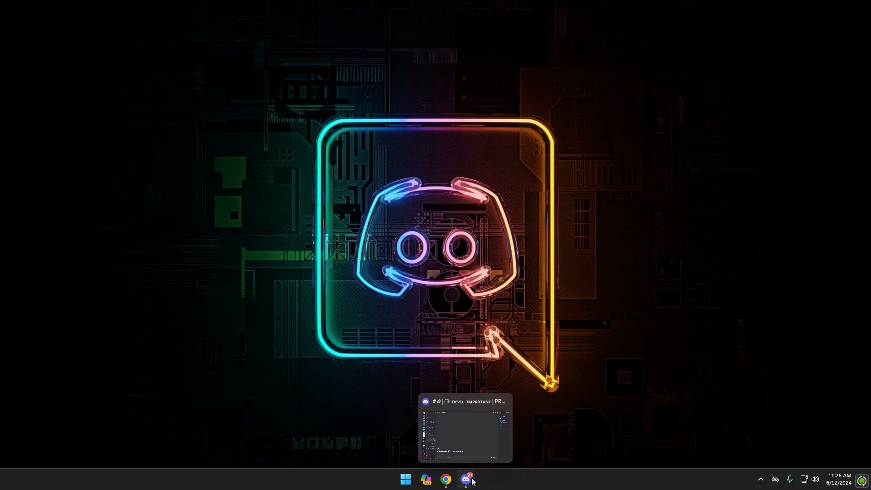
Bring up Discord, open user settings, and scroll to the Vencord section.
left_click(468, 479)
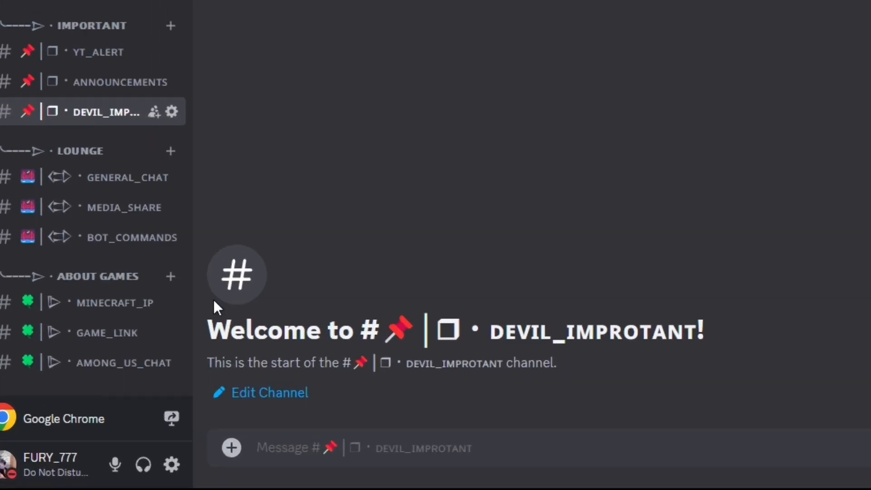
left_click(171, 465)
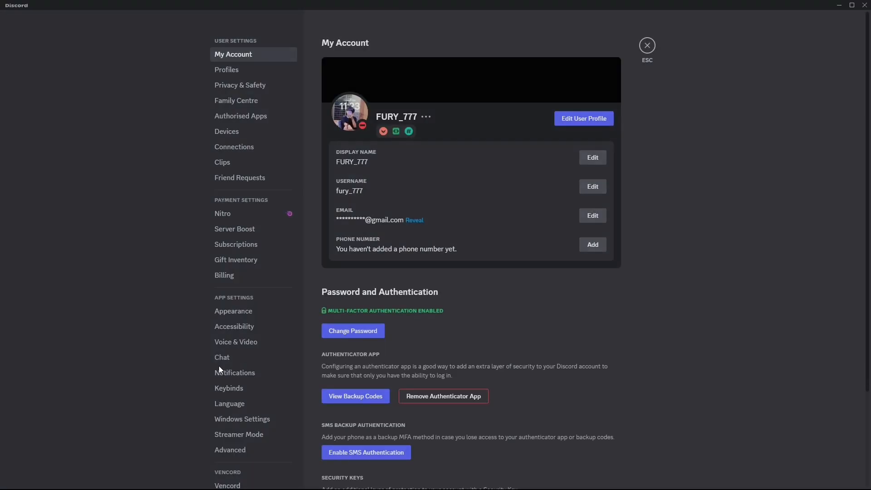
scroll("down", 3)
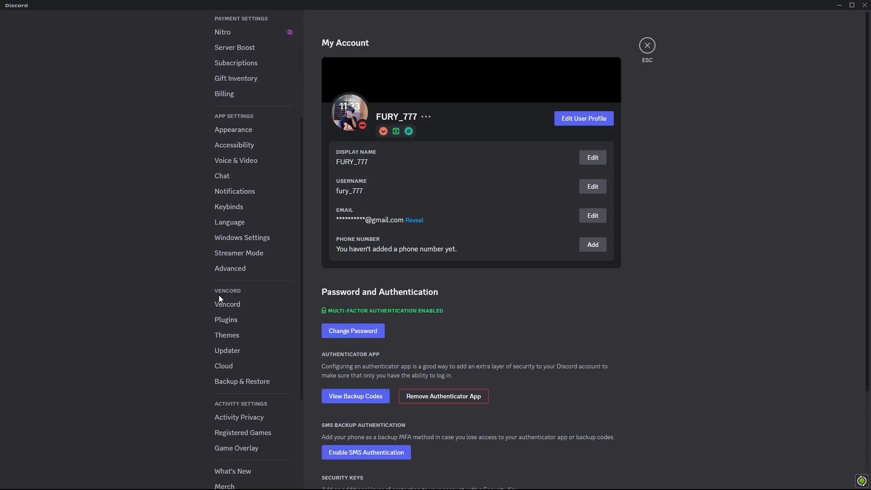
mouse_move(233, 296)
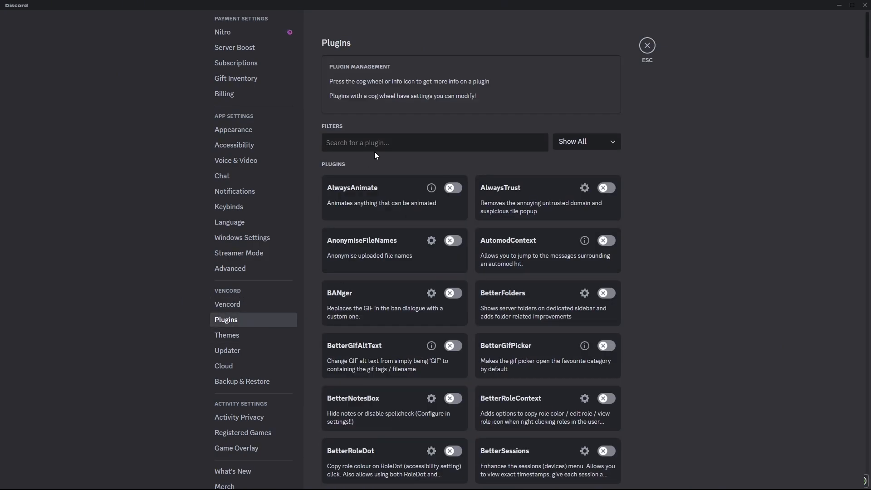
Filter the plugin list by 'channels' and enable ShowHiddenChannels.
type("channels")
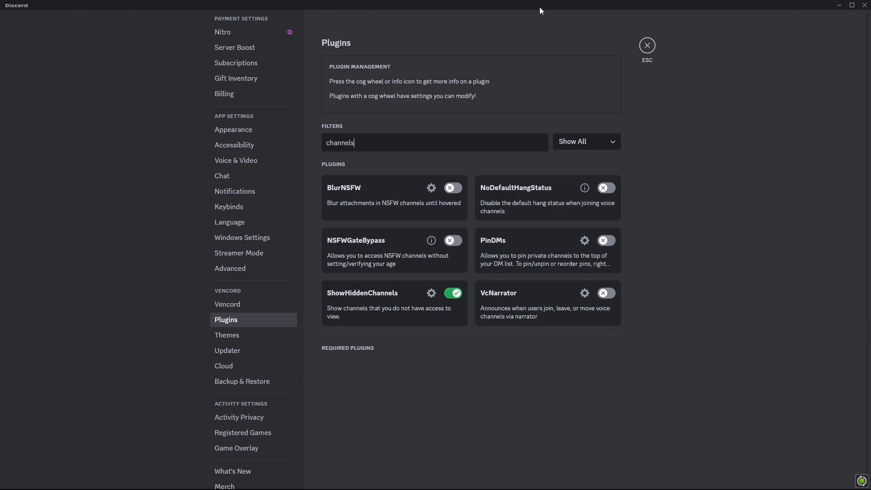
mouse_move(646, 44)
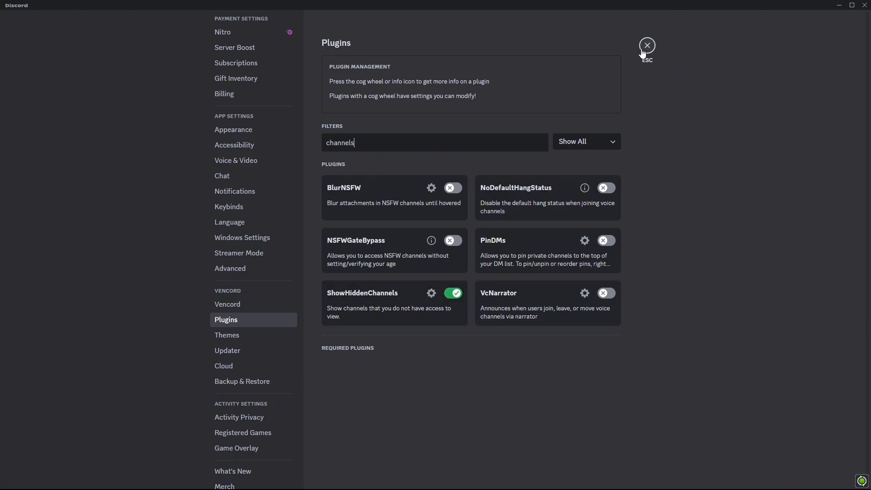
Close settings, open the Star Atlas server, and scroll through its locked hidden channels.
left_click(646, 44)
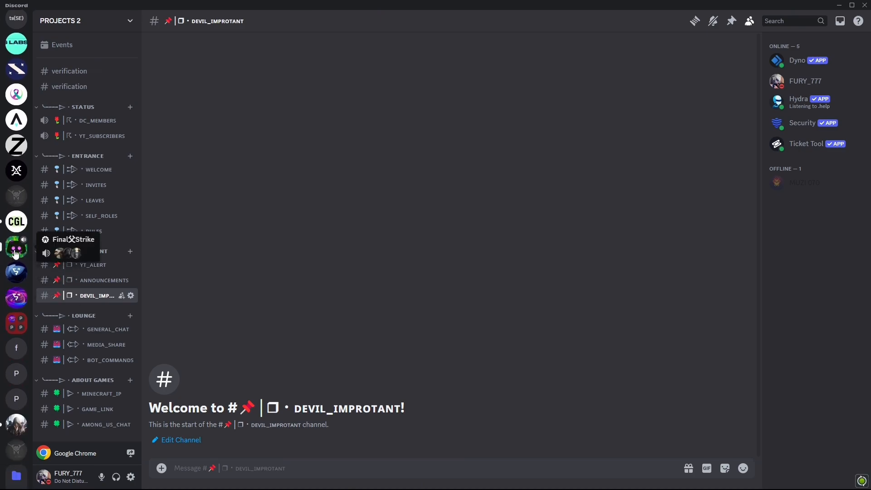
left_click(17, 120)
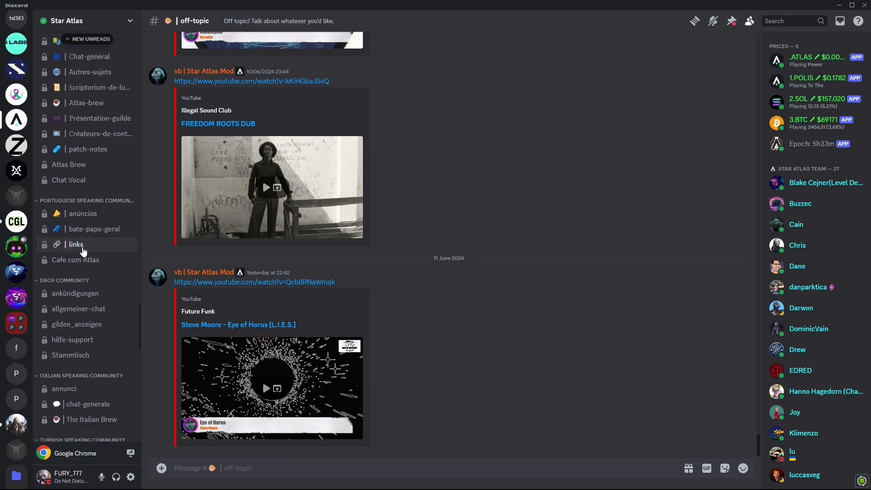
scroll("down", 3)
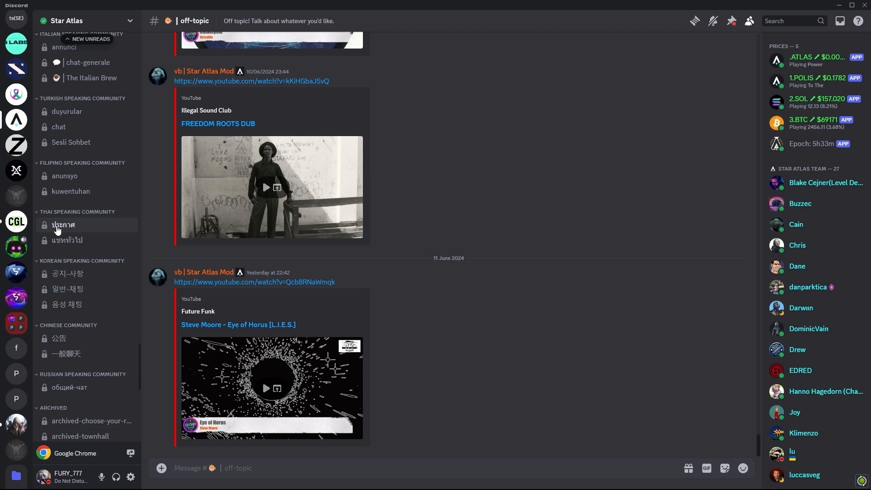